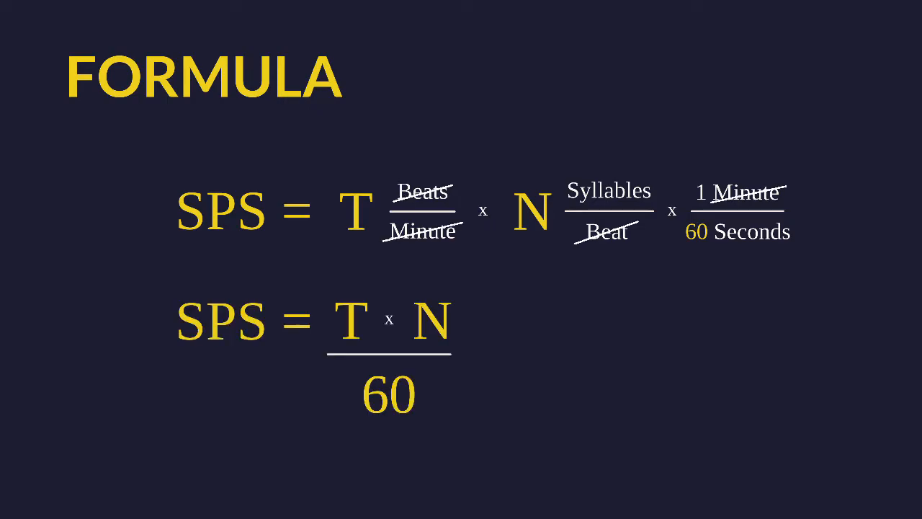
{"action": "key", "text": "Right"}
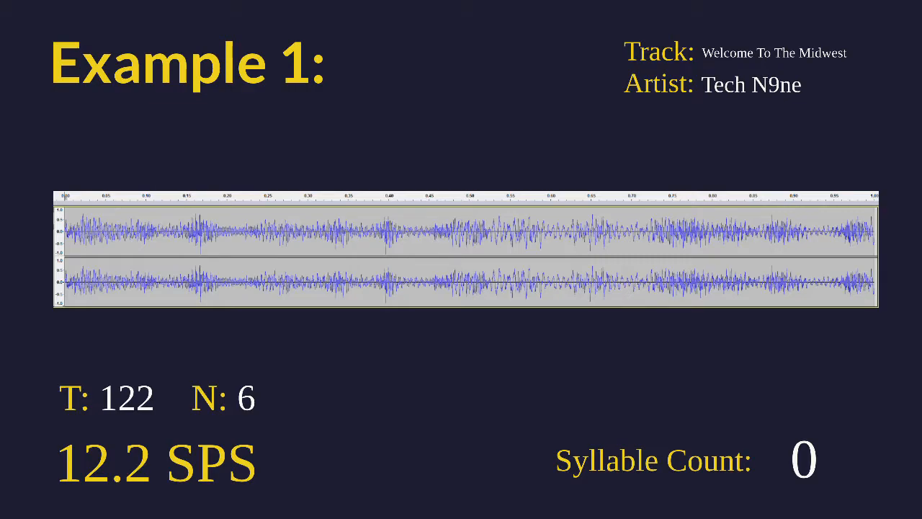